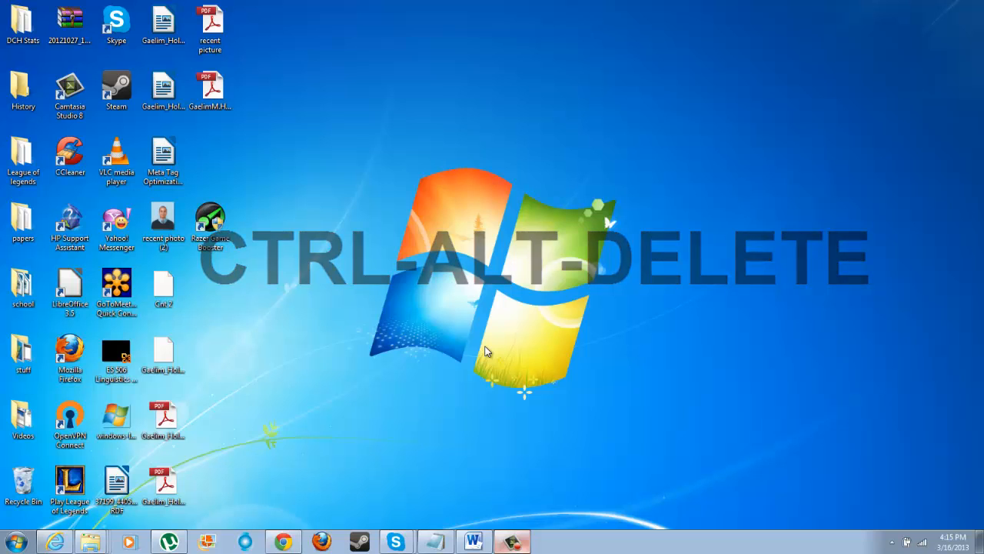
# Press Ctrl+Alt+Delete to start Windows Task Manager
pyautogui.press('ctrl+alt+delete')
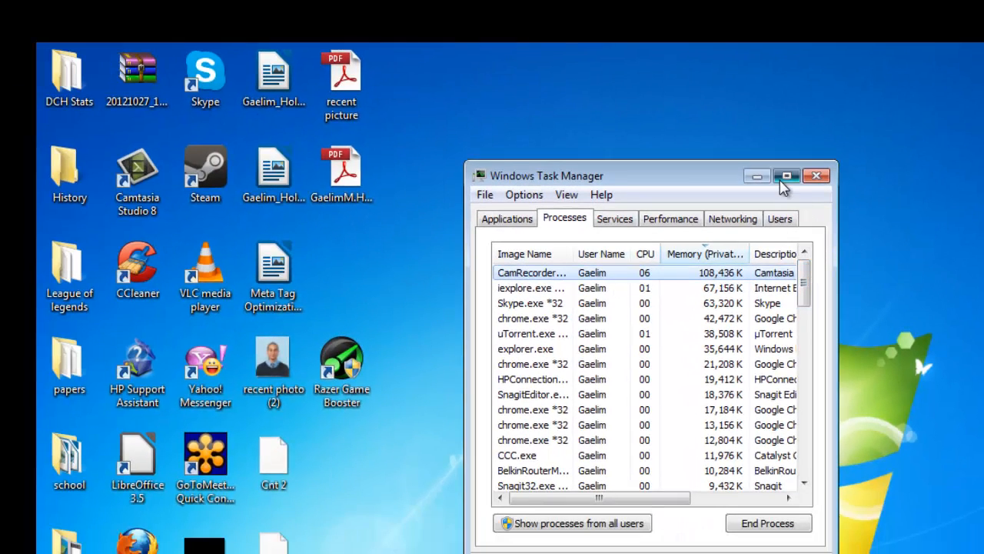
# Maximize the Task Manager window to full screen
pyautogui.click(785, 176)
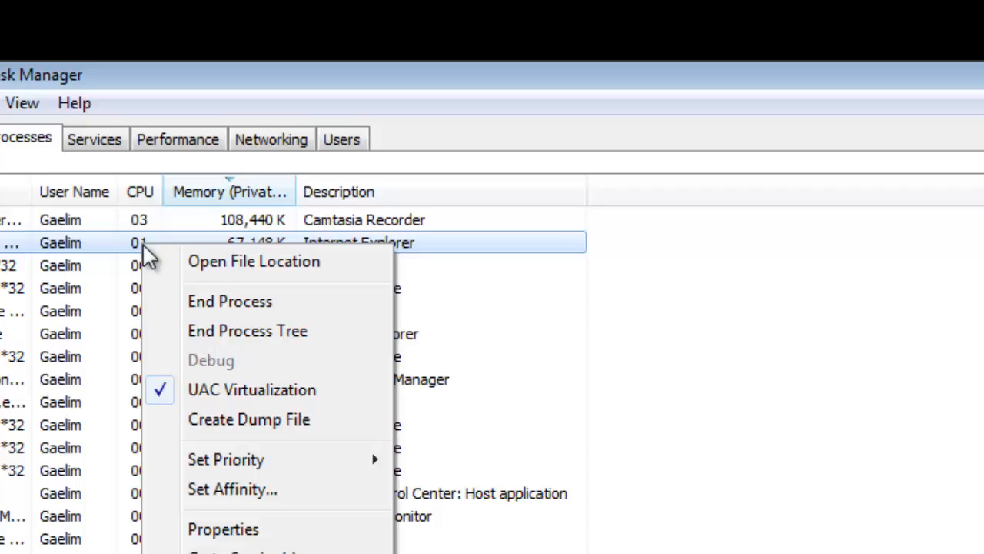
# Set Internet Explorer's processor affinity to CPU 0 and CPU 1 and confirm
pyautogui.click(233, 488)
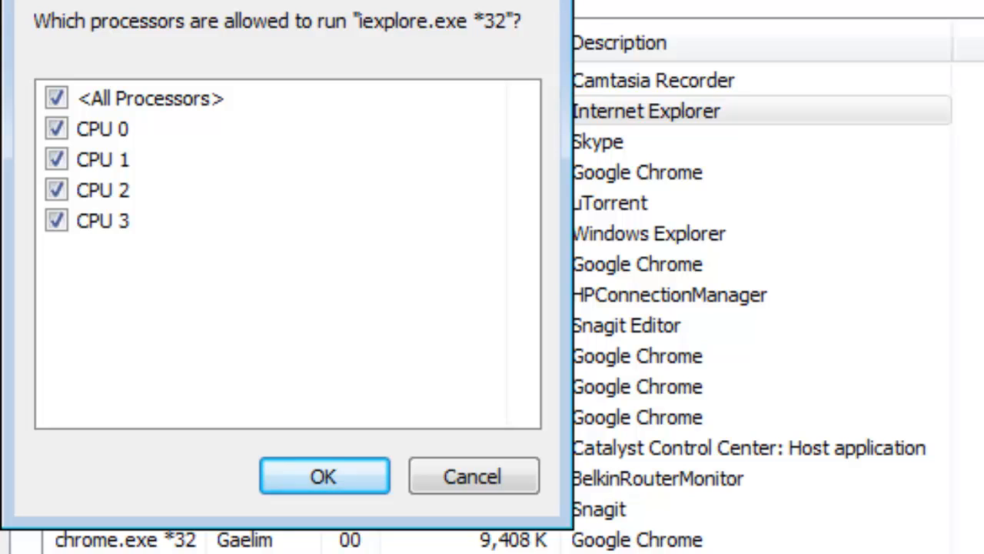
pyautogui.moveTo(315, 66)
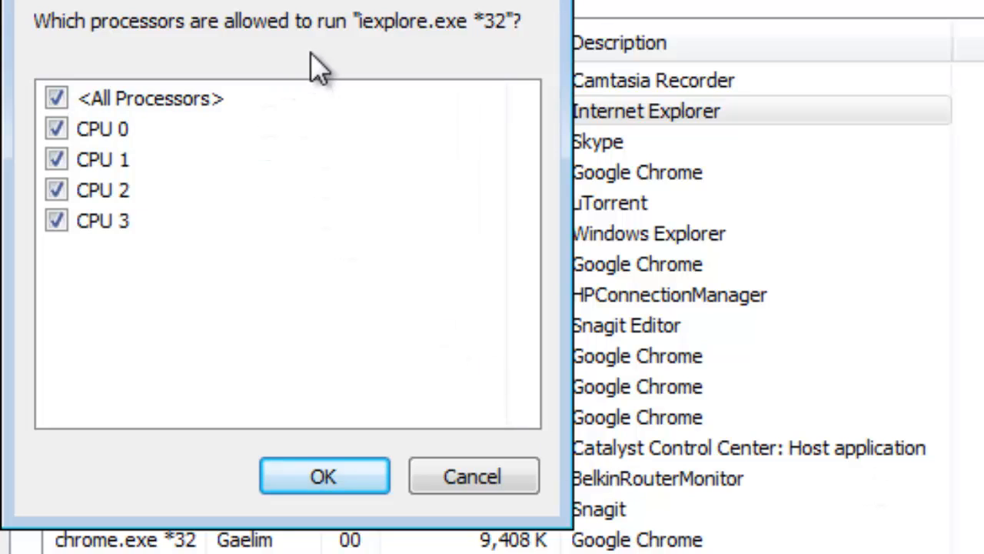
pyautogui.moveTo(73, 253)
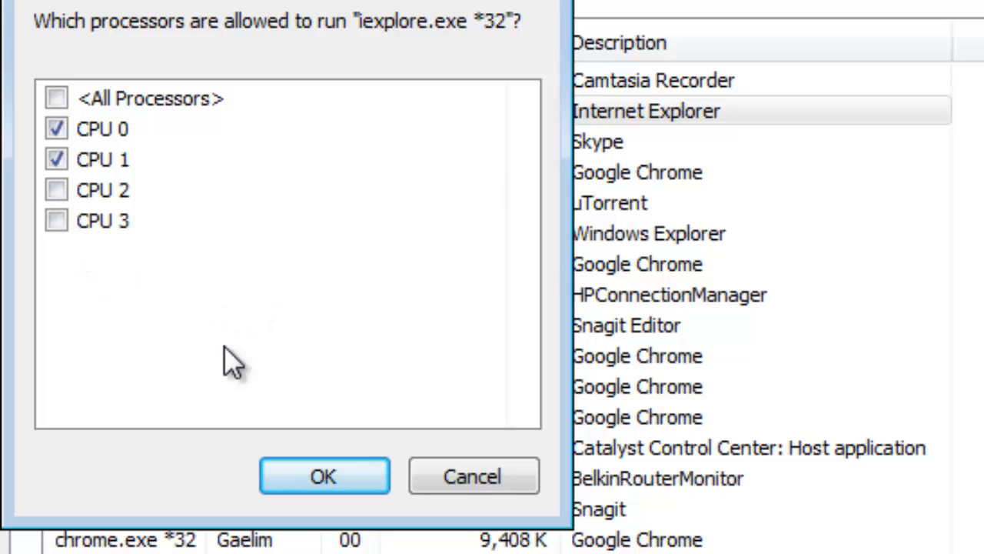
pyautogui.click(324, 475)
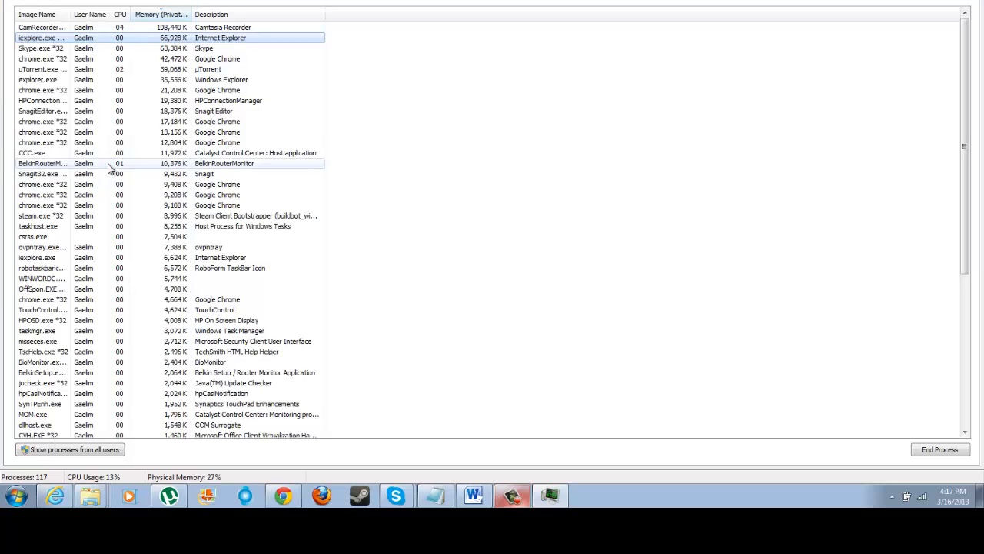